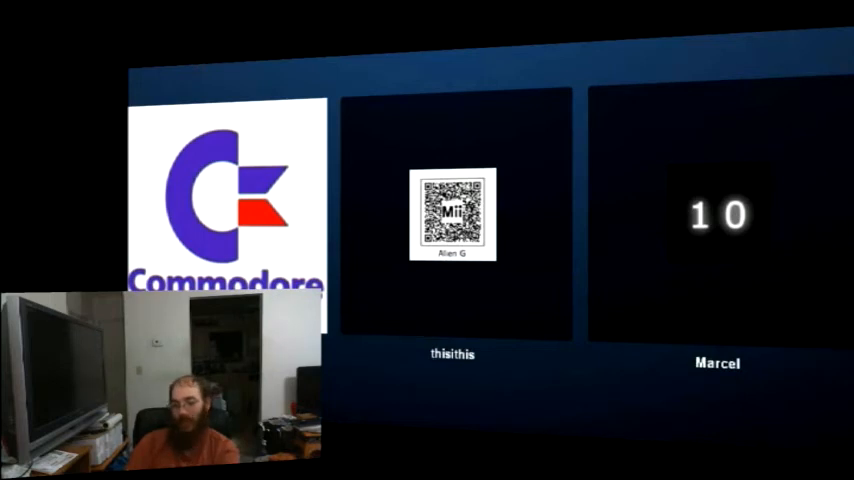
click(716, 216)
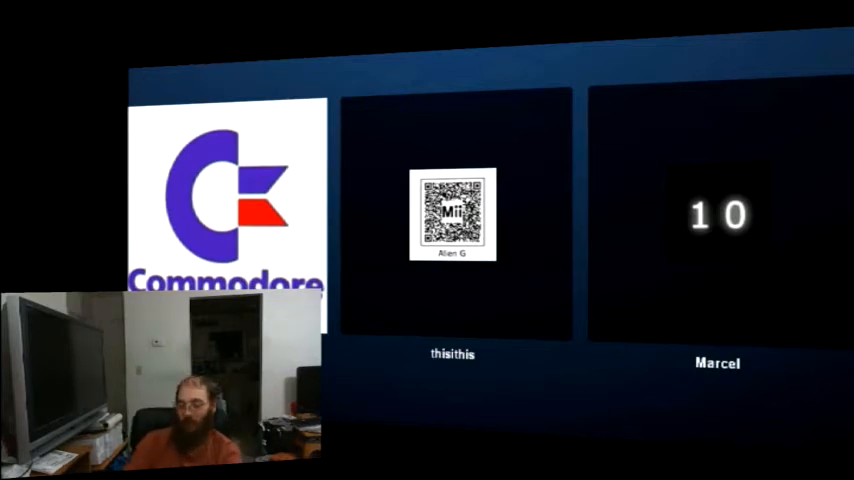
click(452, 220)
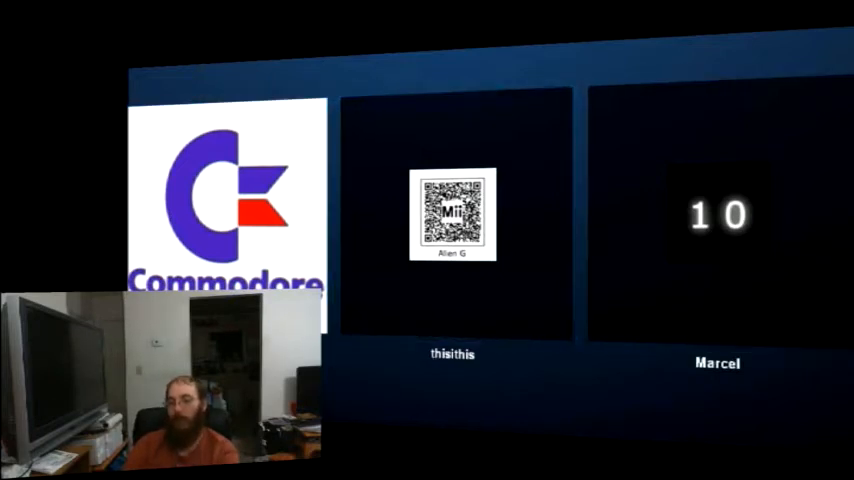
click(452, 216)
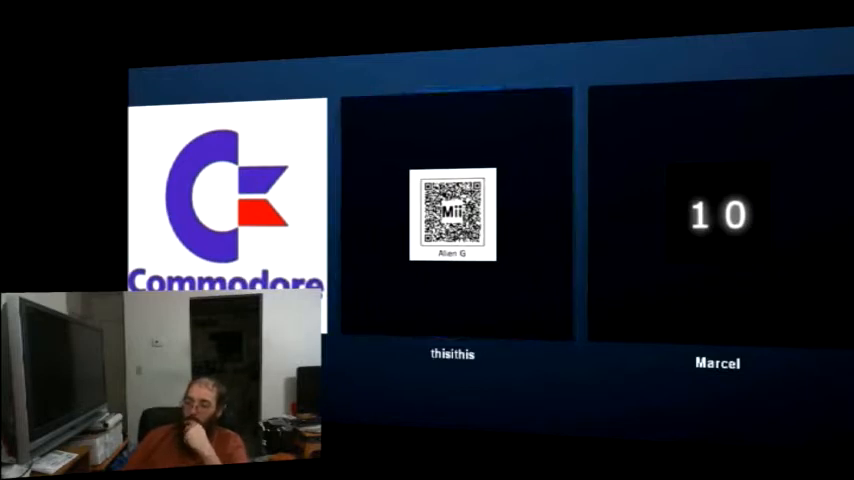
click(454, 216)
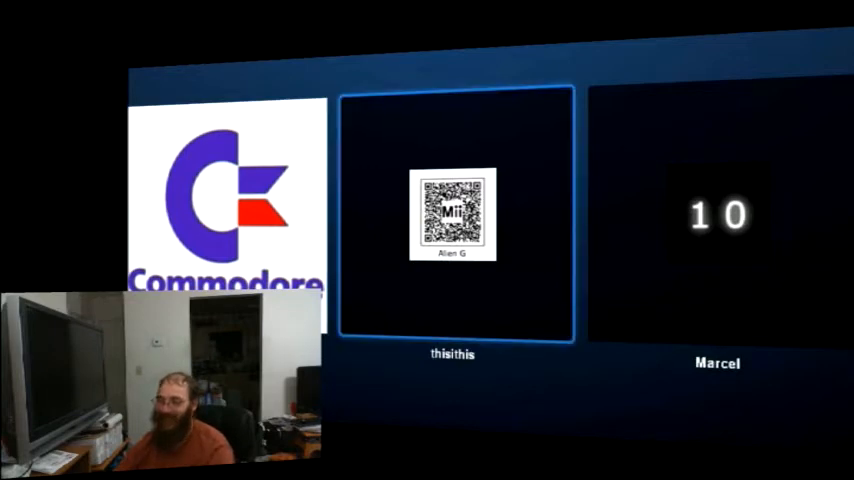
click(716, 220)
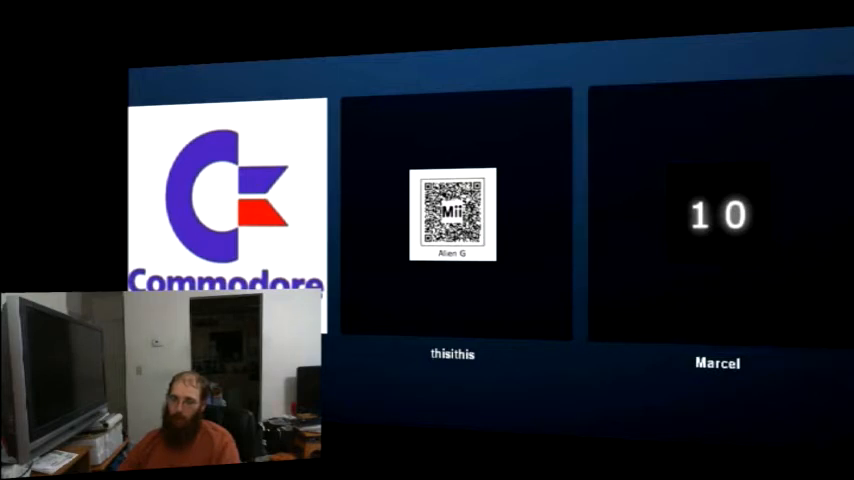
click(716, 220)
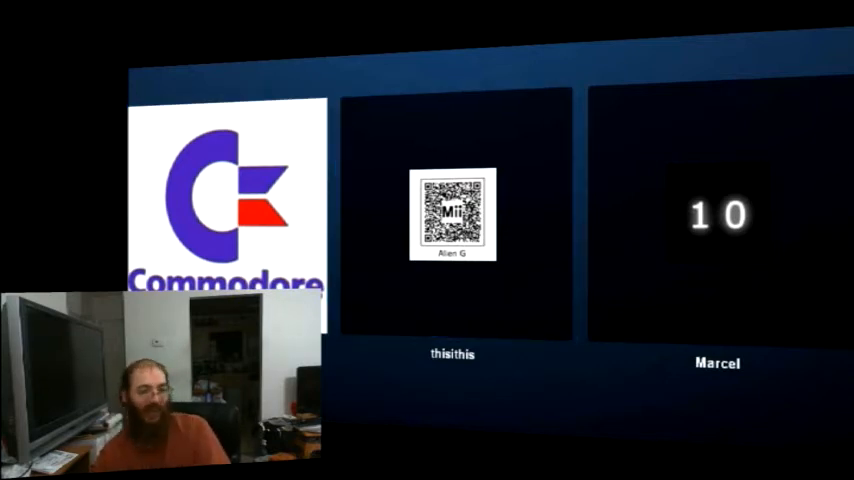
click(454, 220)
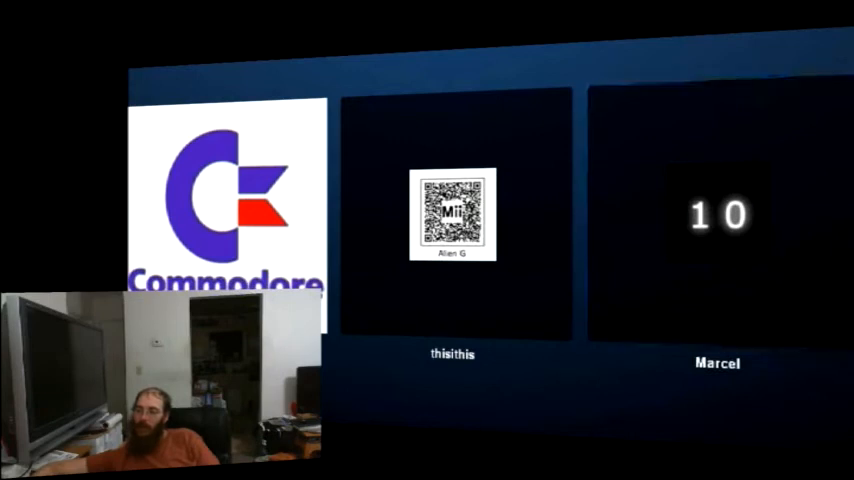
click(716, 220)
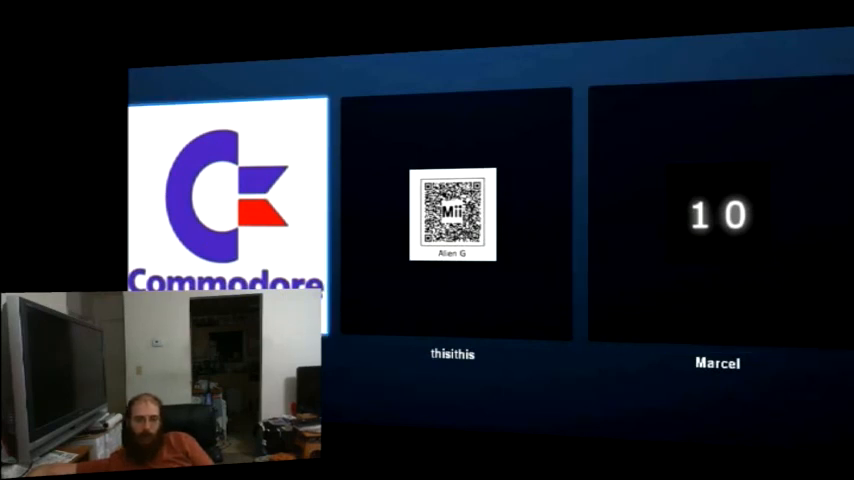
click(452, 220)
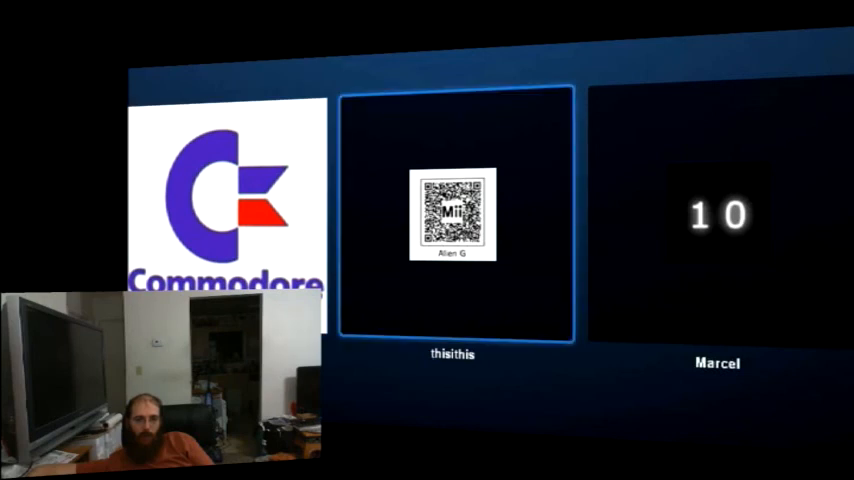